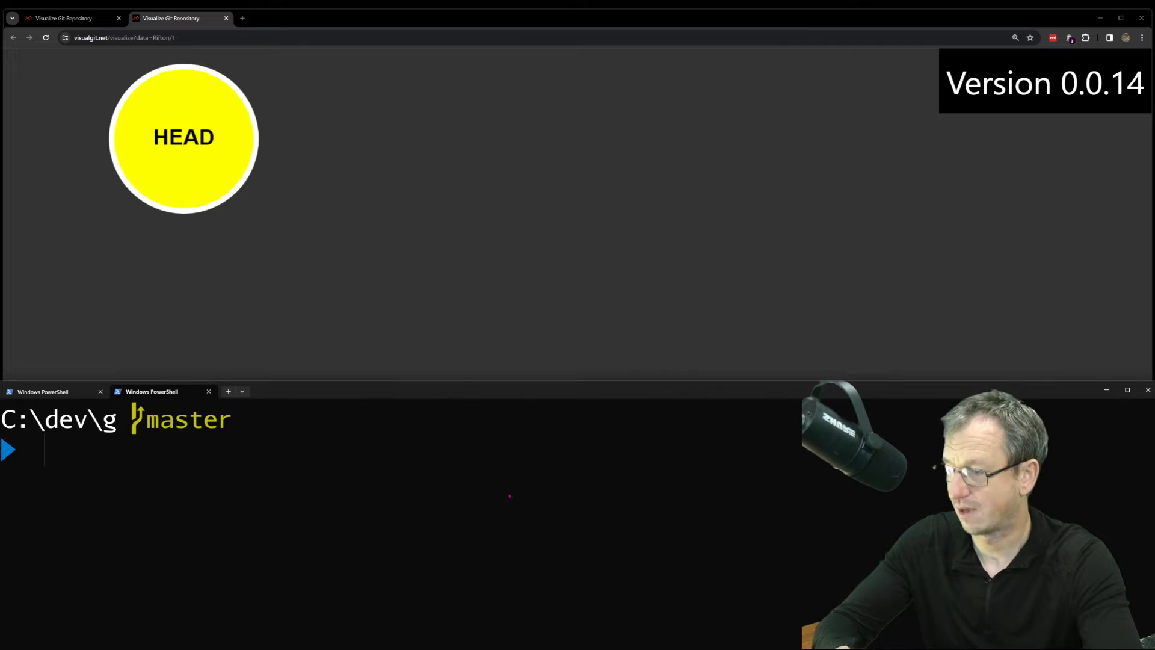
Create keep.txt with echo, stage it and commit it with message "initial".
text(echo ke)
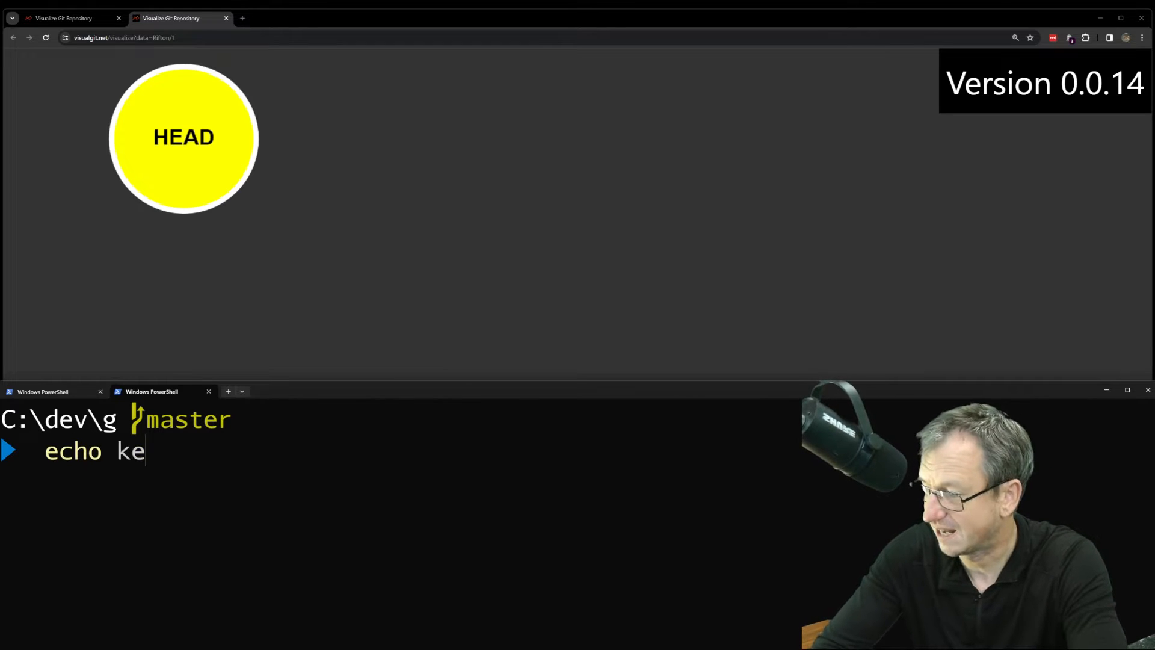
text(ep)
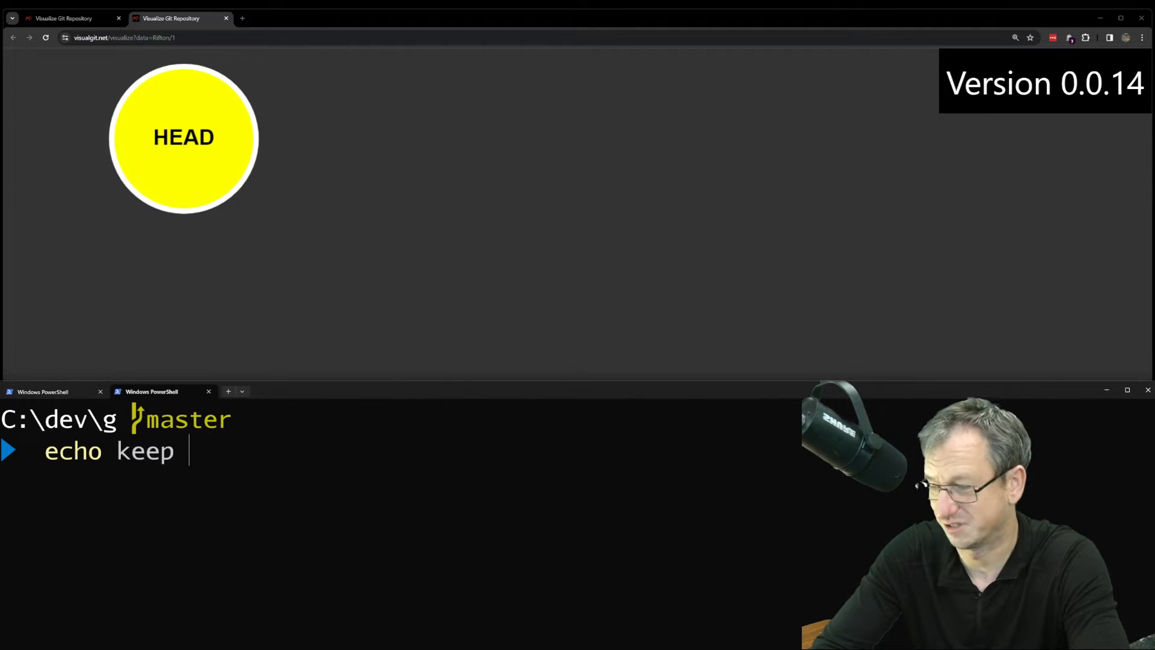
text(> keep.txt)
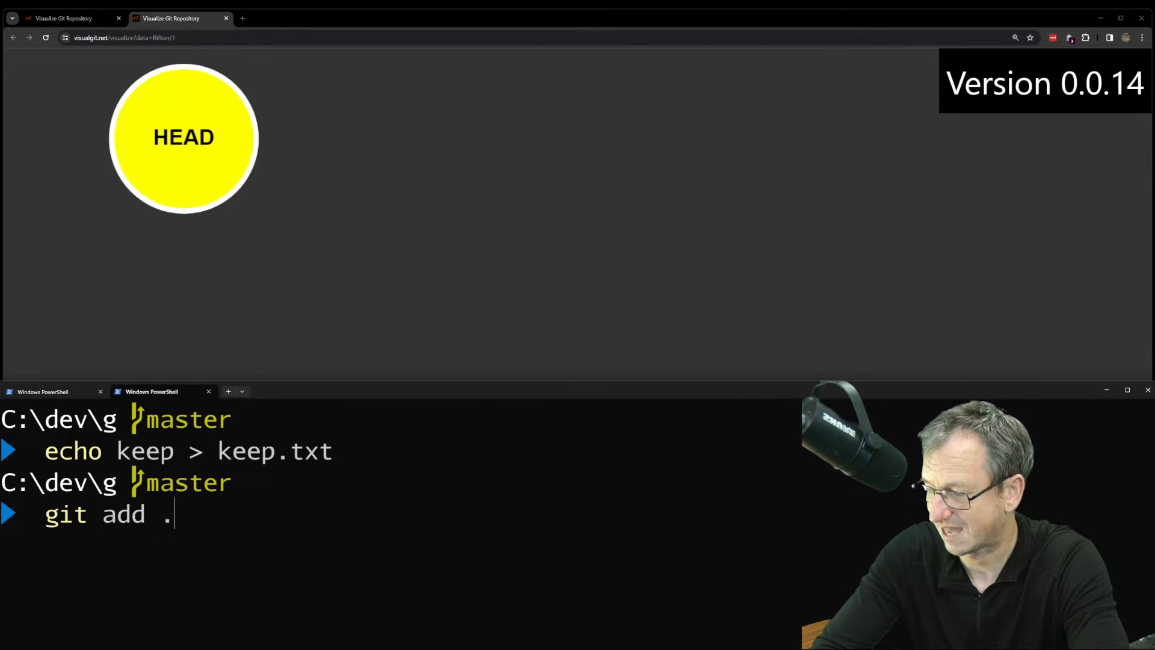
text(git commi)
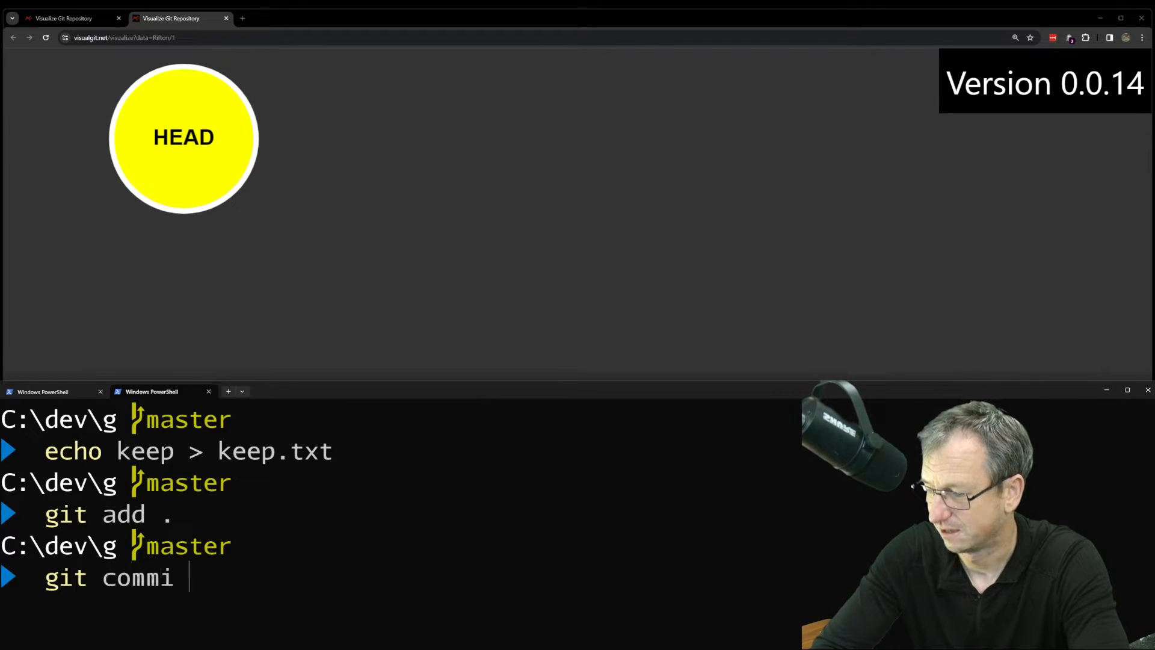
text(t -m ")
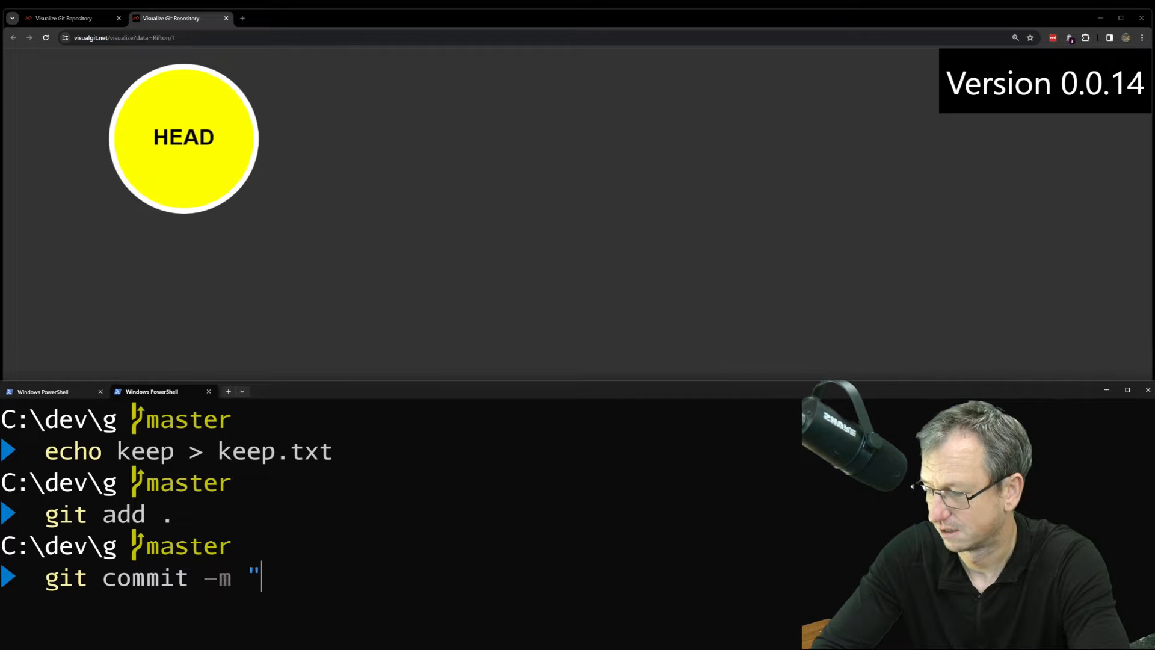
text(initial)
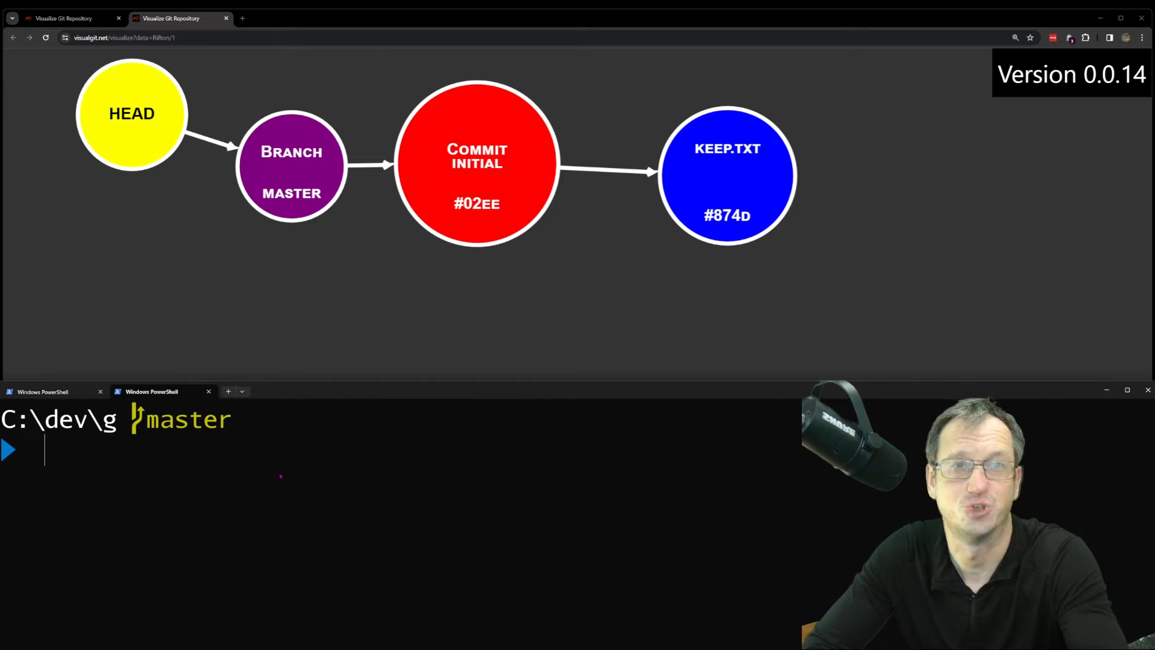
Create del.txt with echo, stage it and commit it with message "del added".
text(echo)
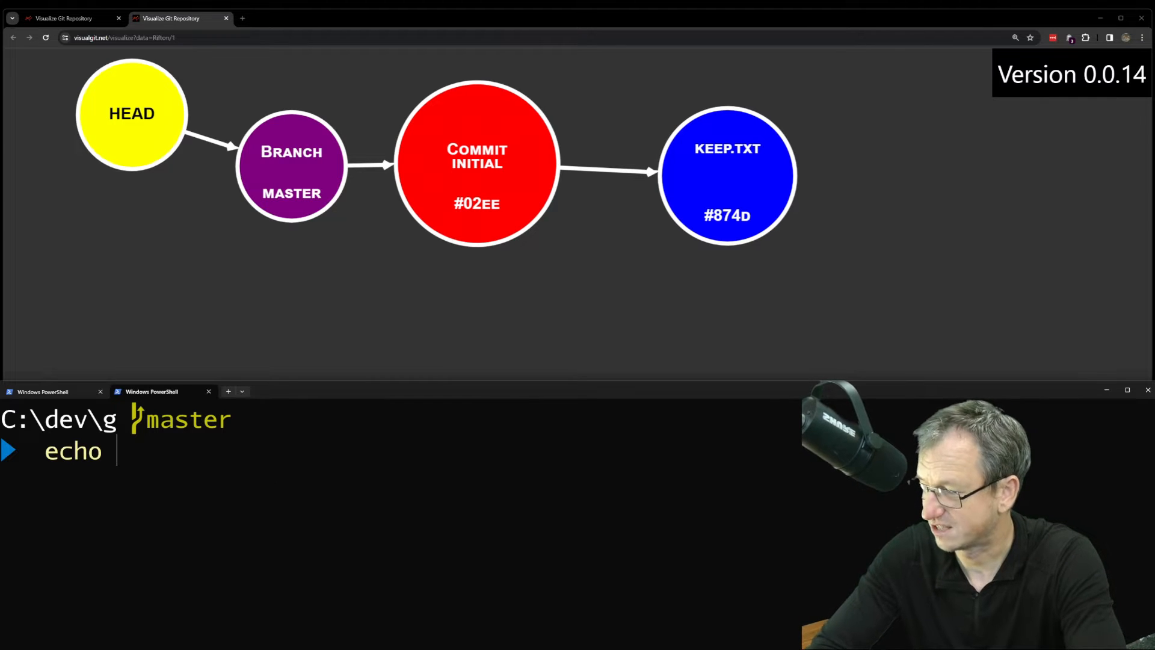
text(del > del.txt)
text(git)
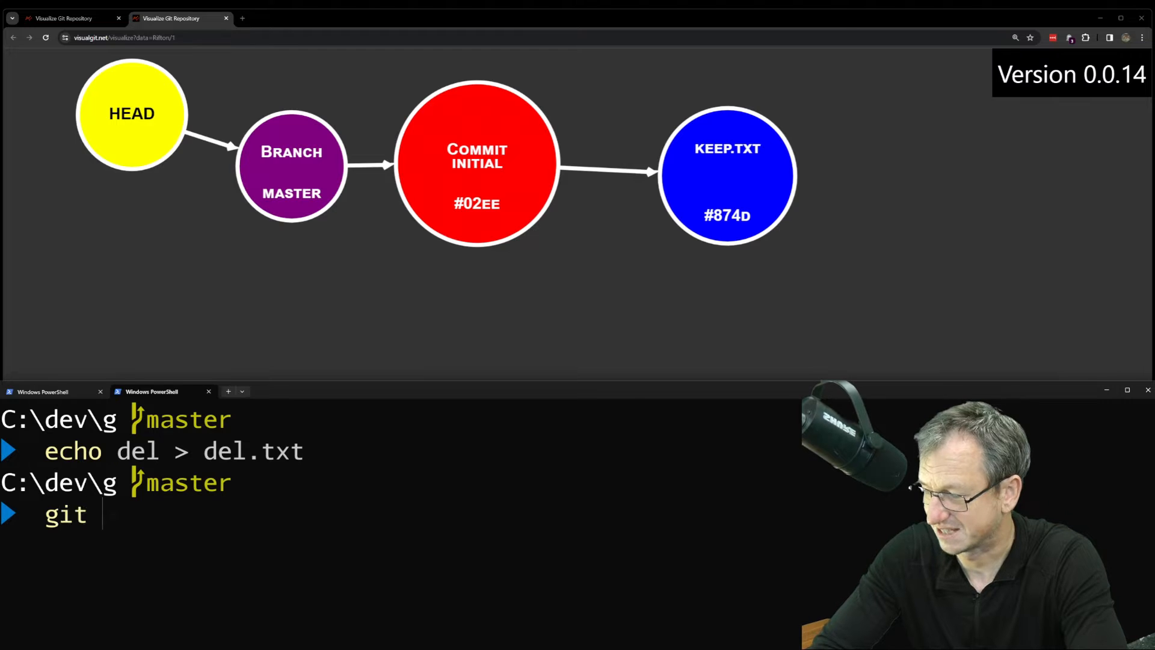
text(add .)
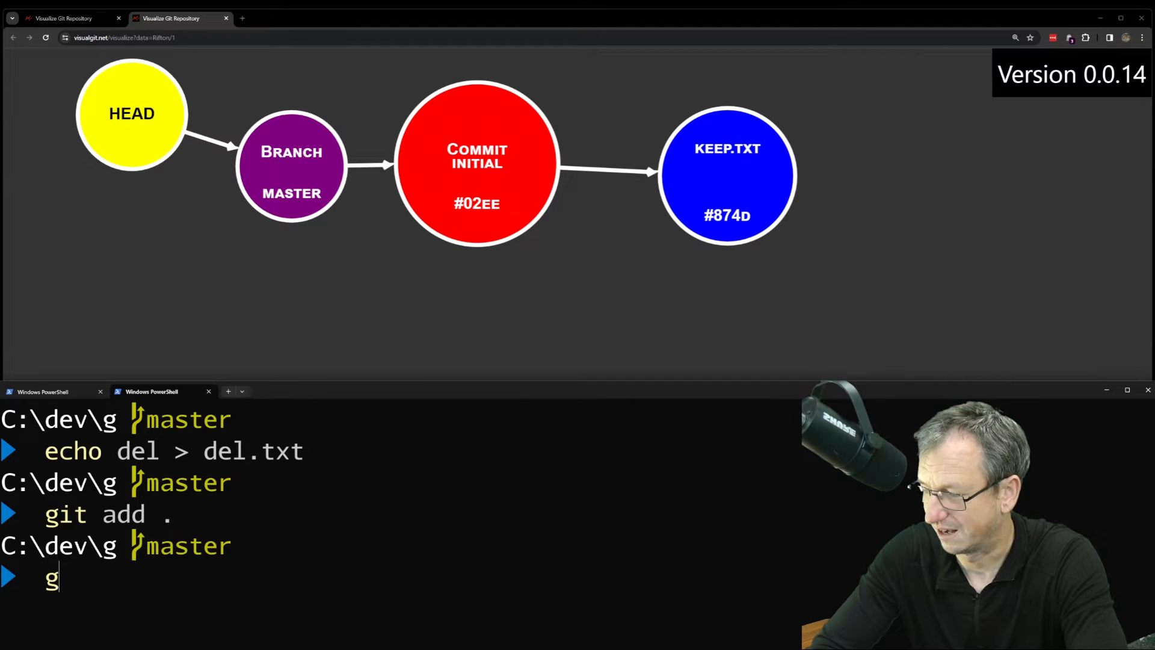
text(it commit -m)
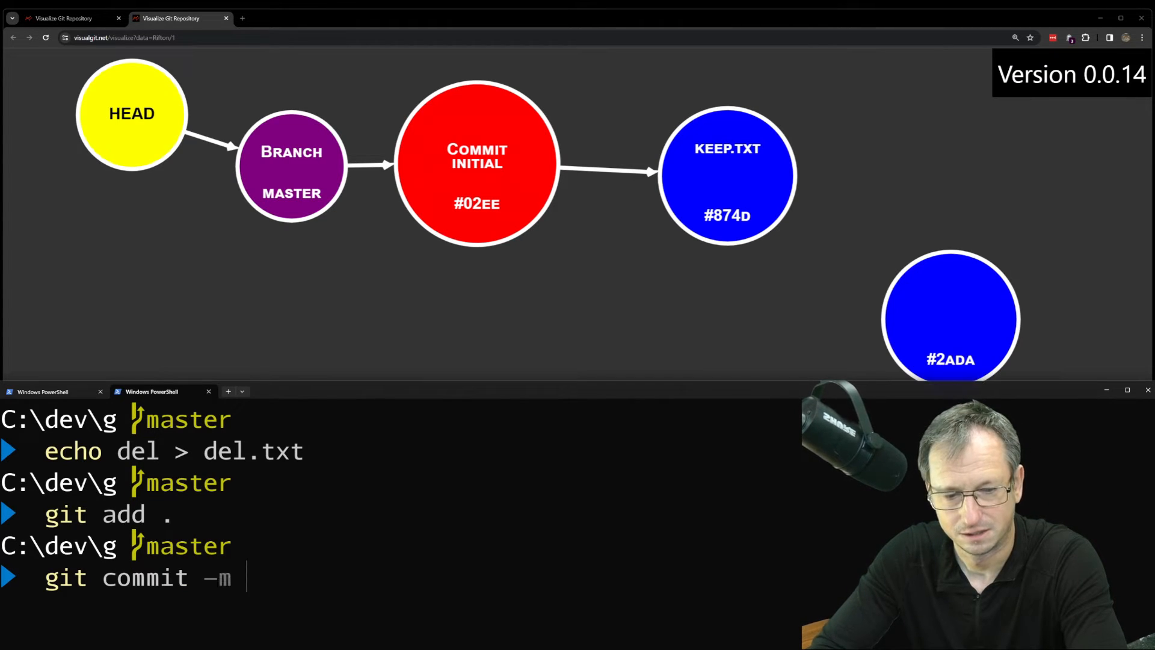
text("del added)
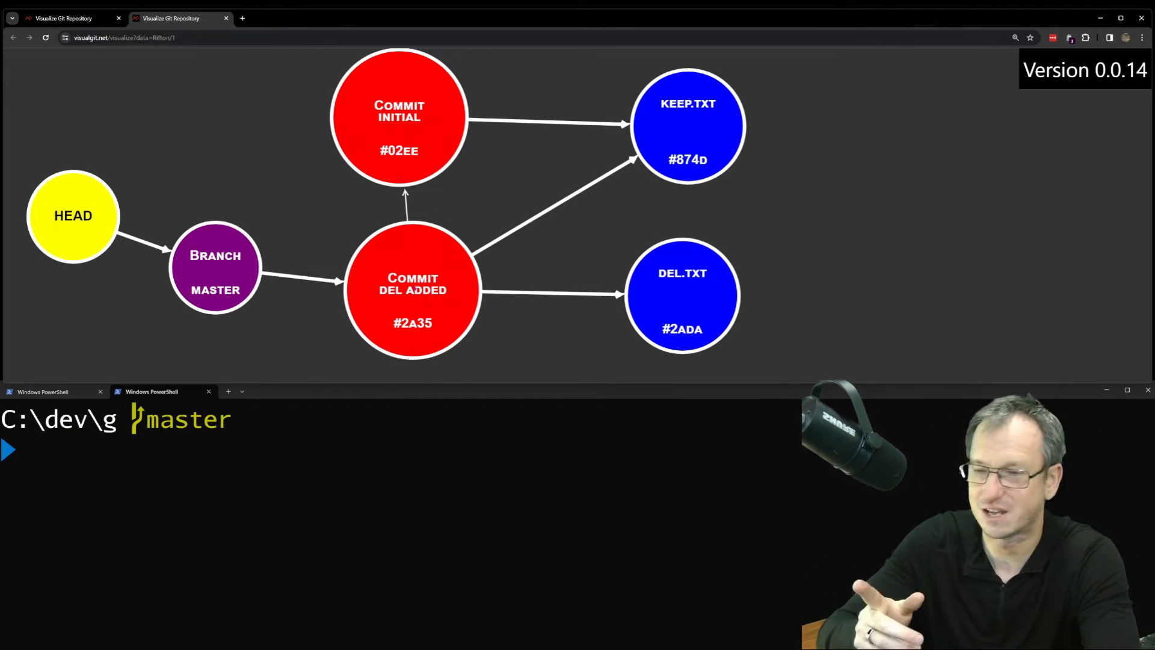
Hard-reset master to commit 02ee so "del added" becomes unreferenced.
text(g)
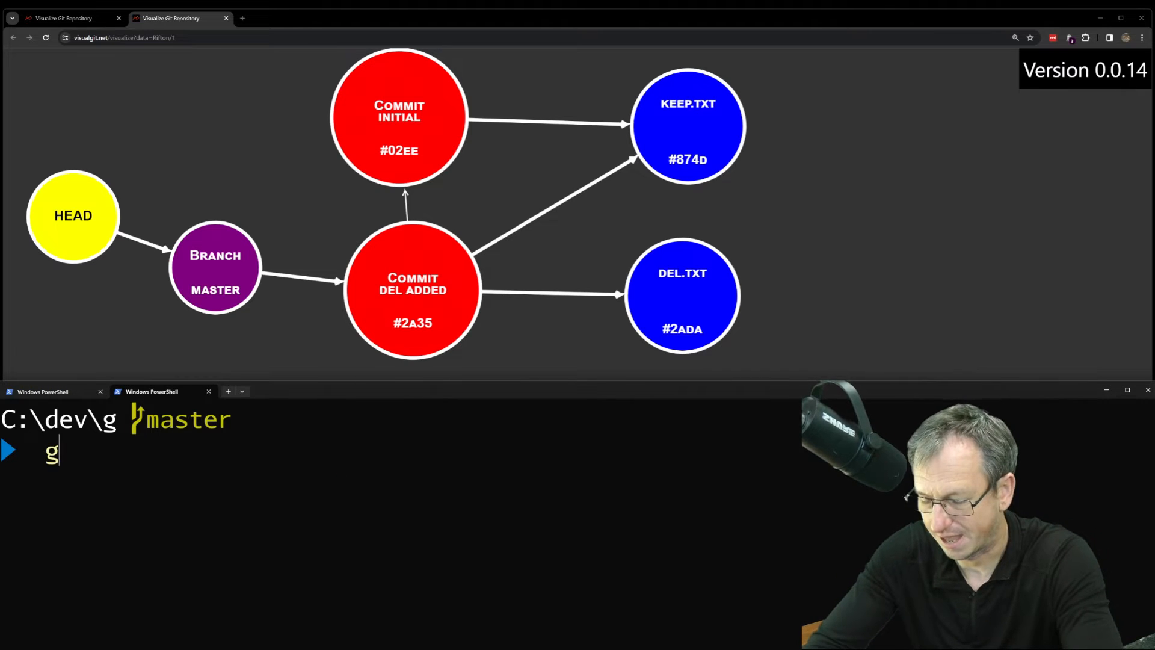
text(it reset)
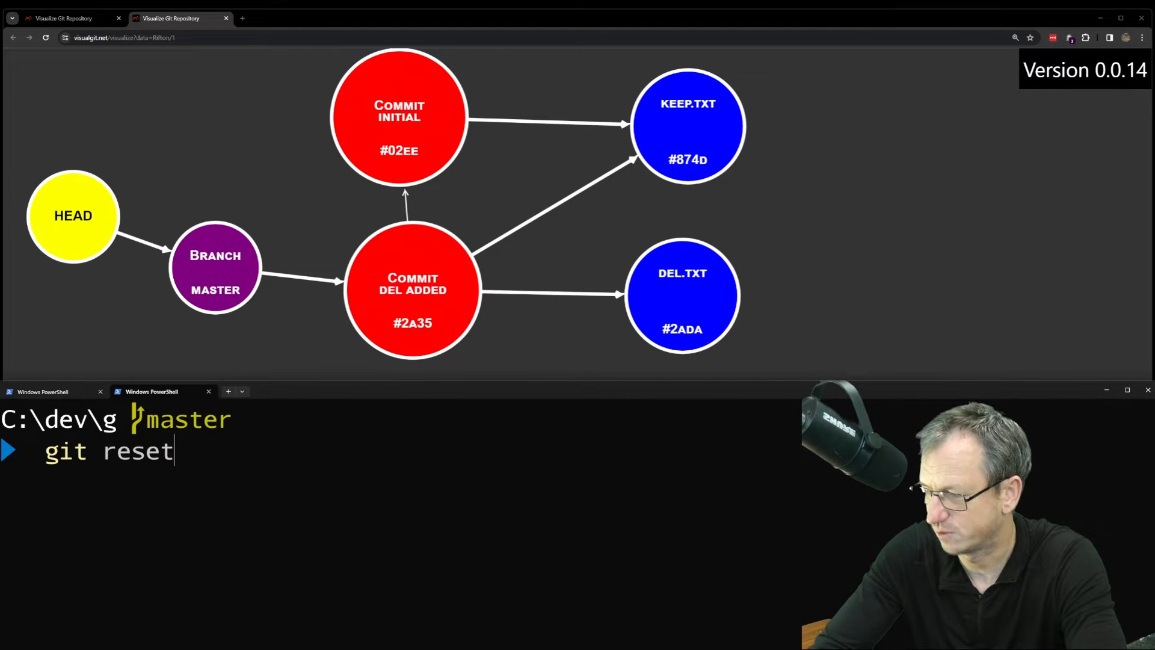
text(--hard)
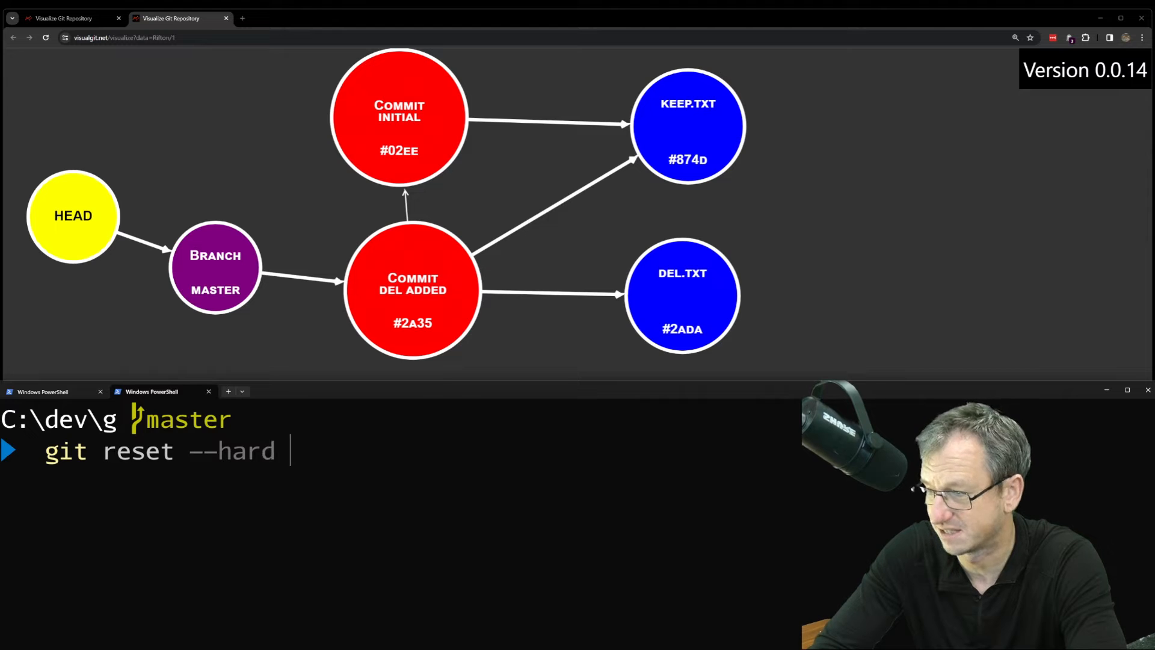
text(02)
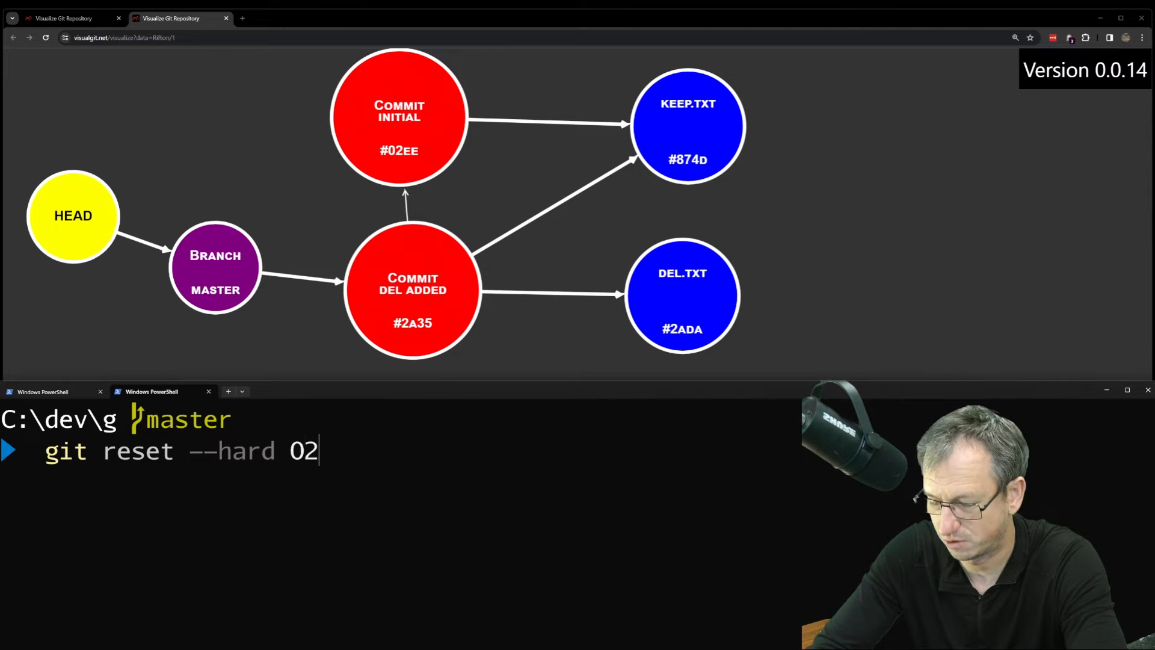
text(ee)
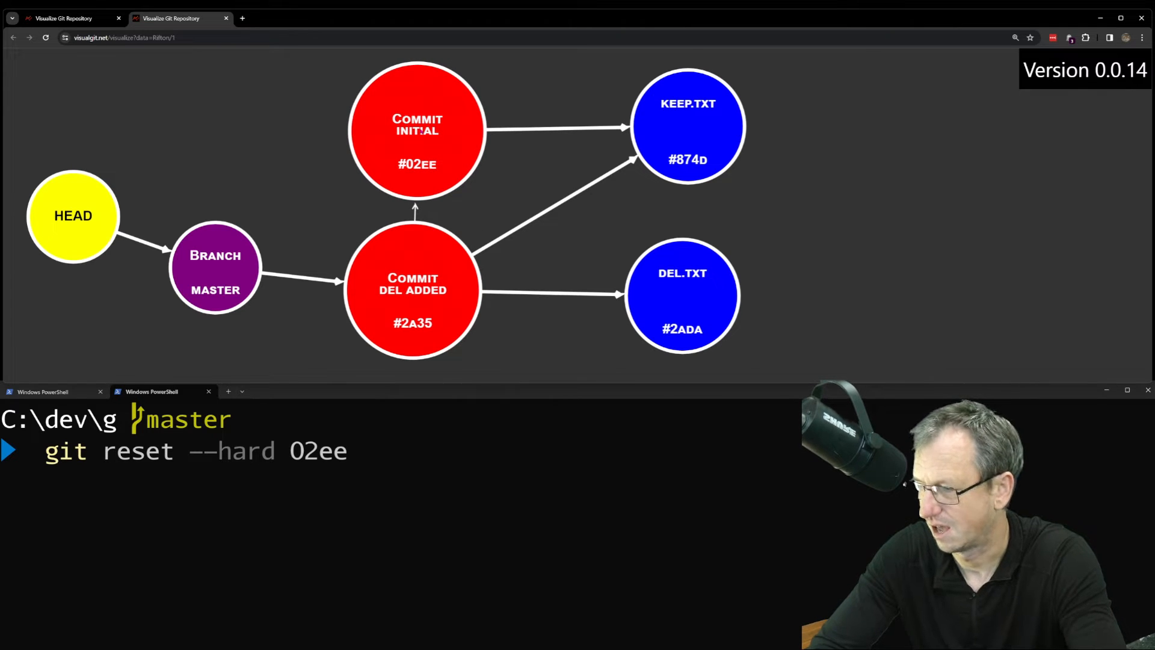
key(Return)
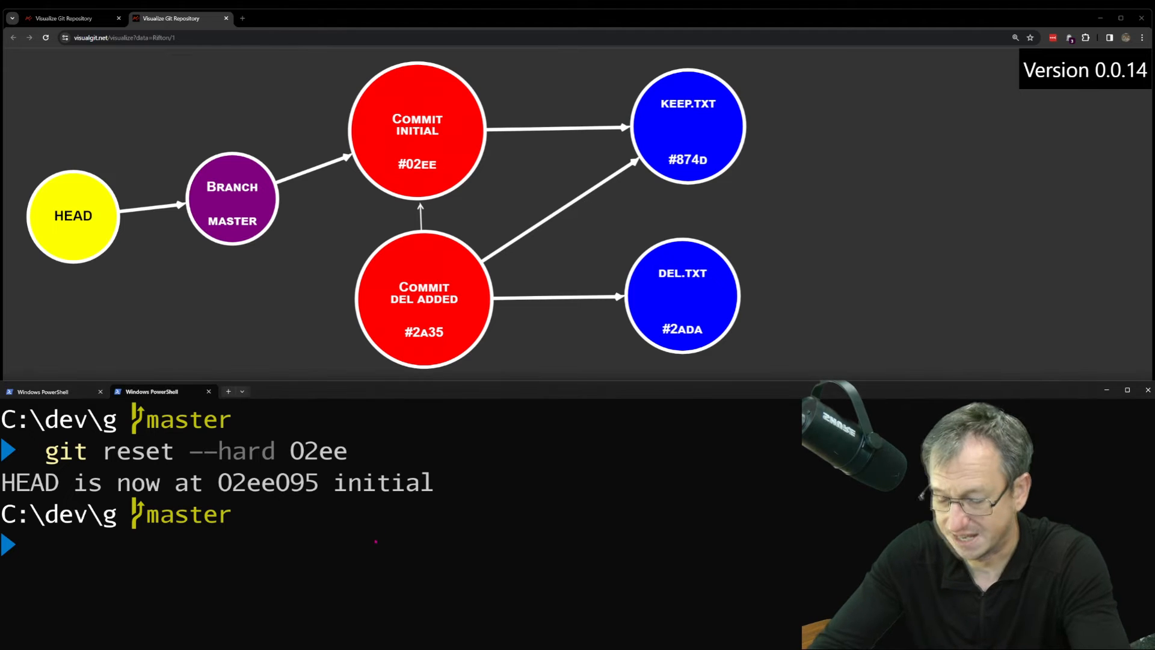
List the reflog, then run git reflog expire --expire-unreachable=now --all.
text(git reflog)
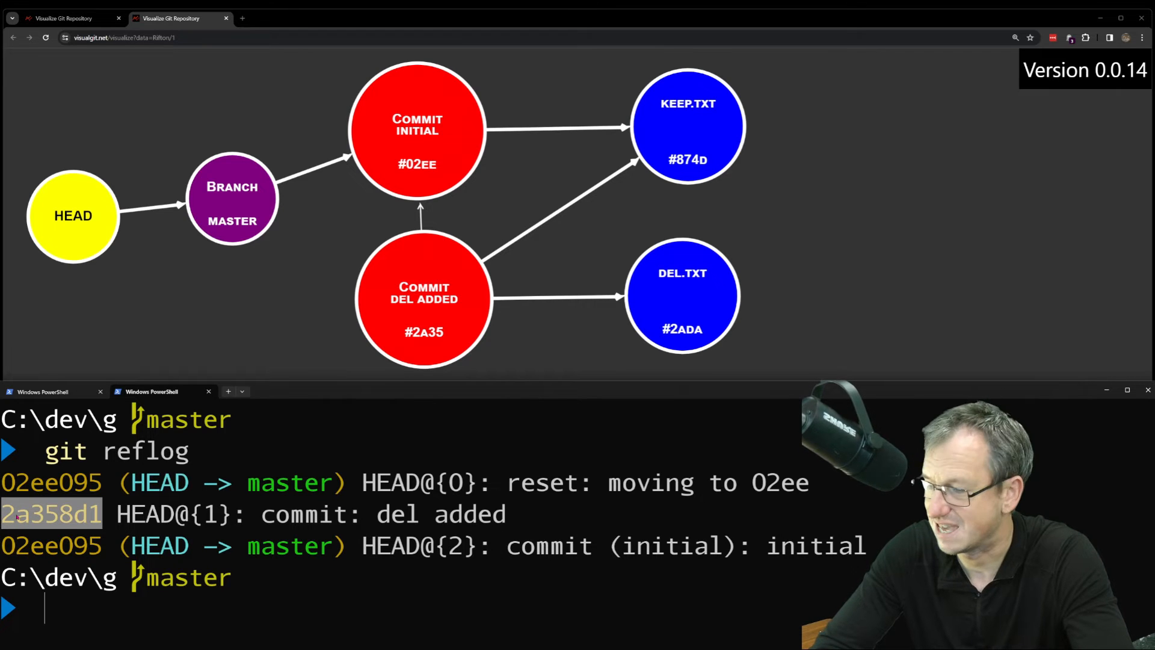
text(cl)
text(git ref)
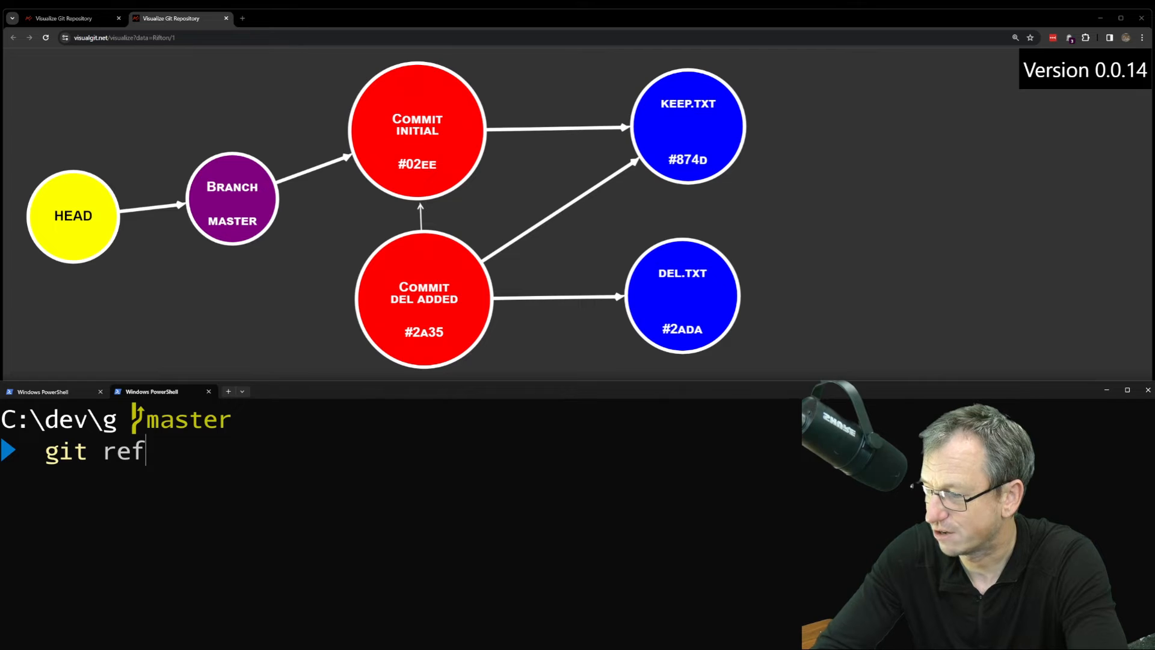
text(log expire)
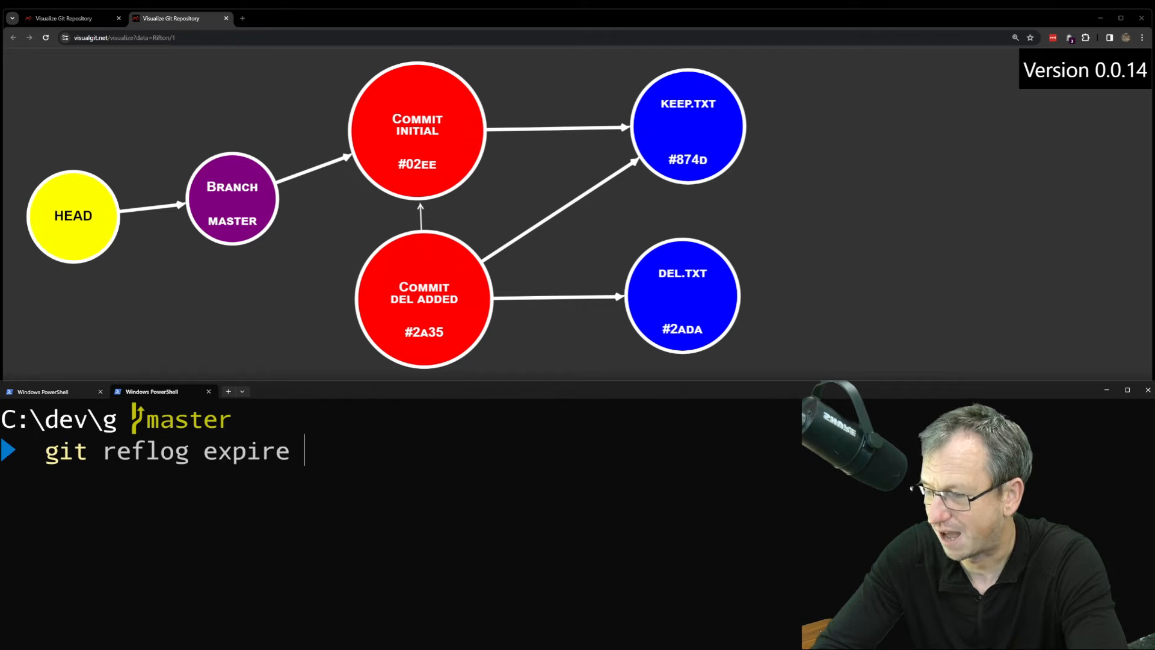
text(--expire-)
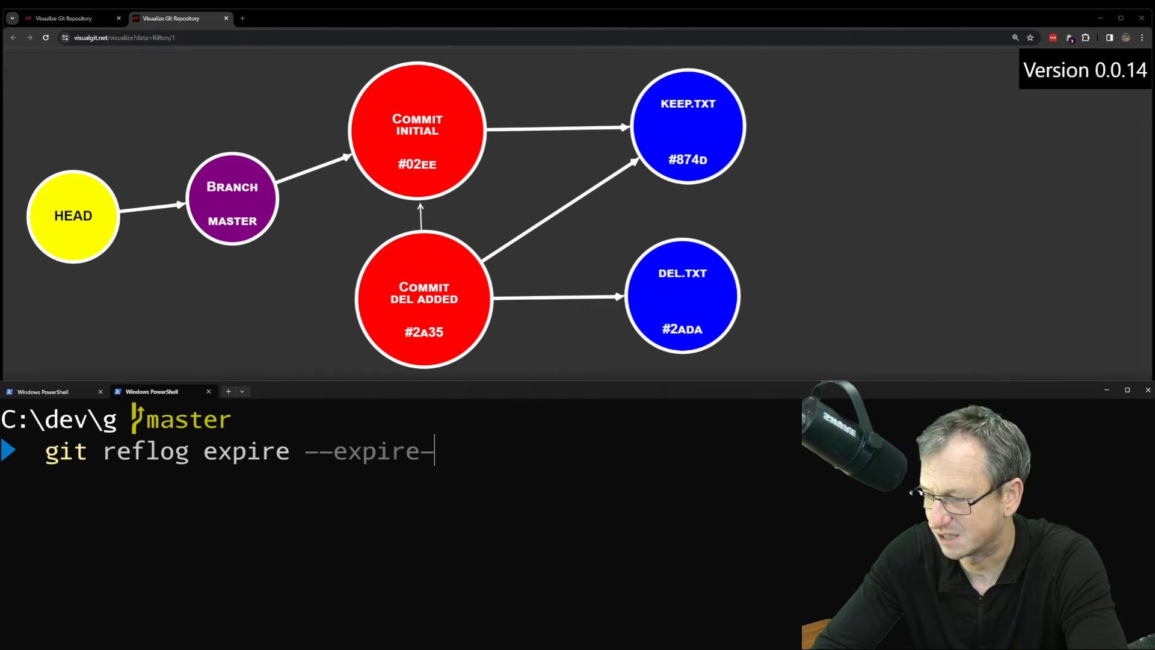
text(unreachable)
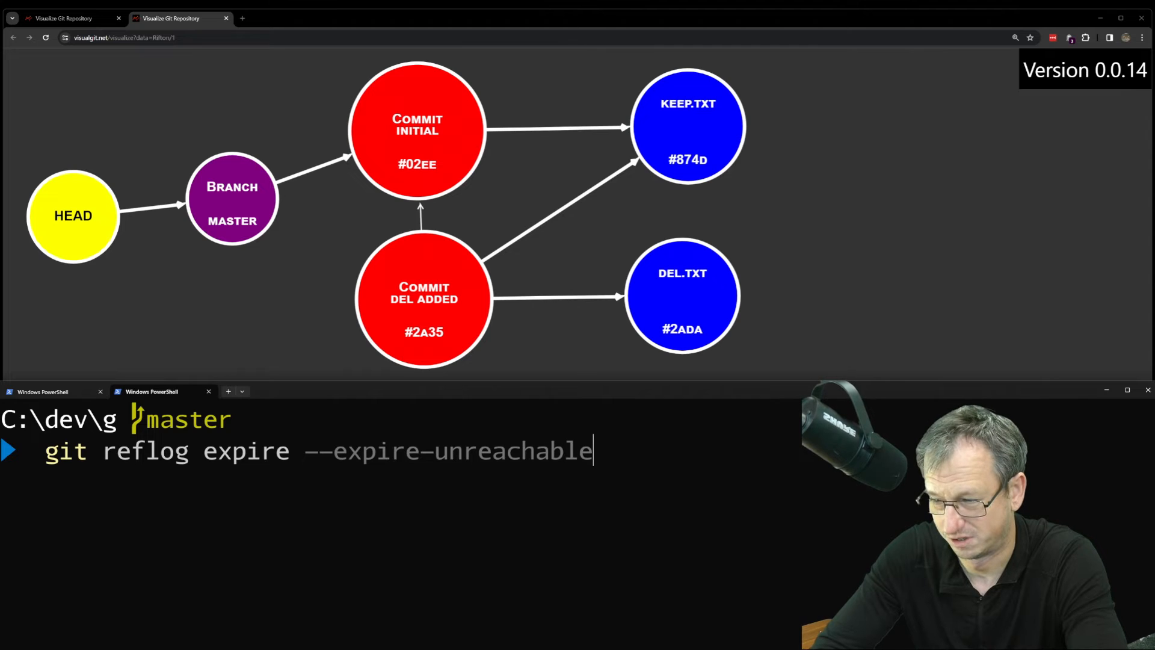
text(=now --all)
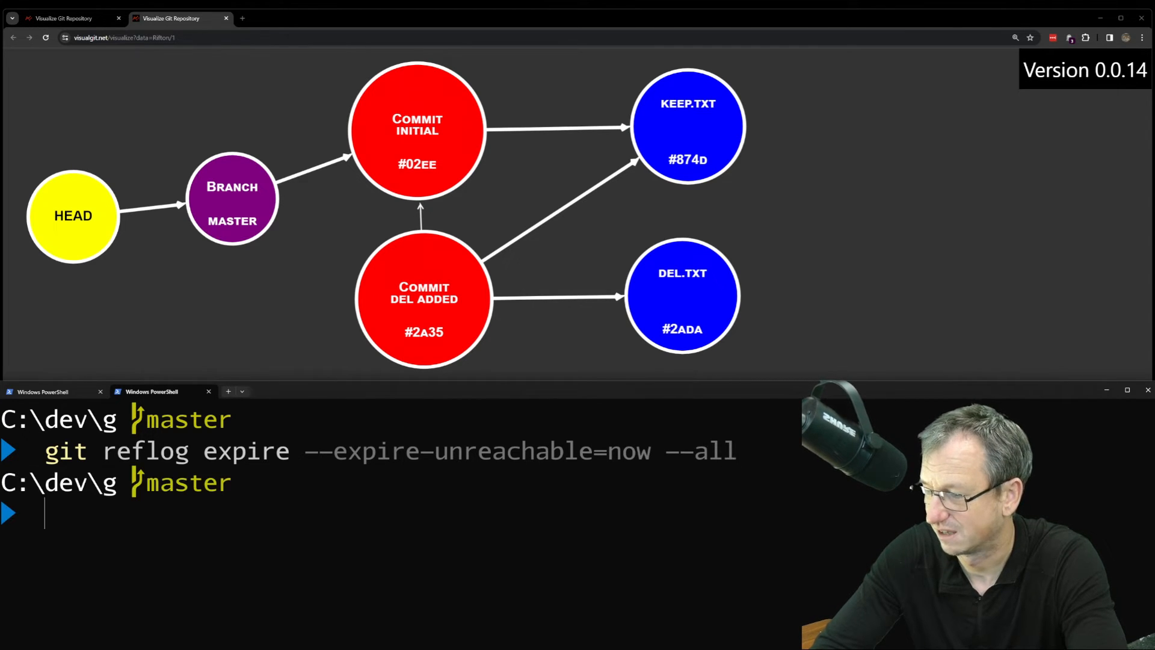
Run git prune so the "del added" commit and del.txt disappear from the graph.
text(git re)
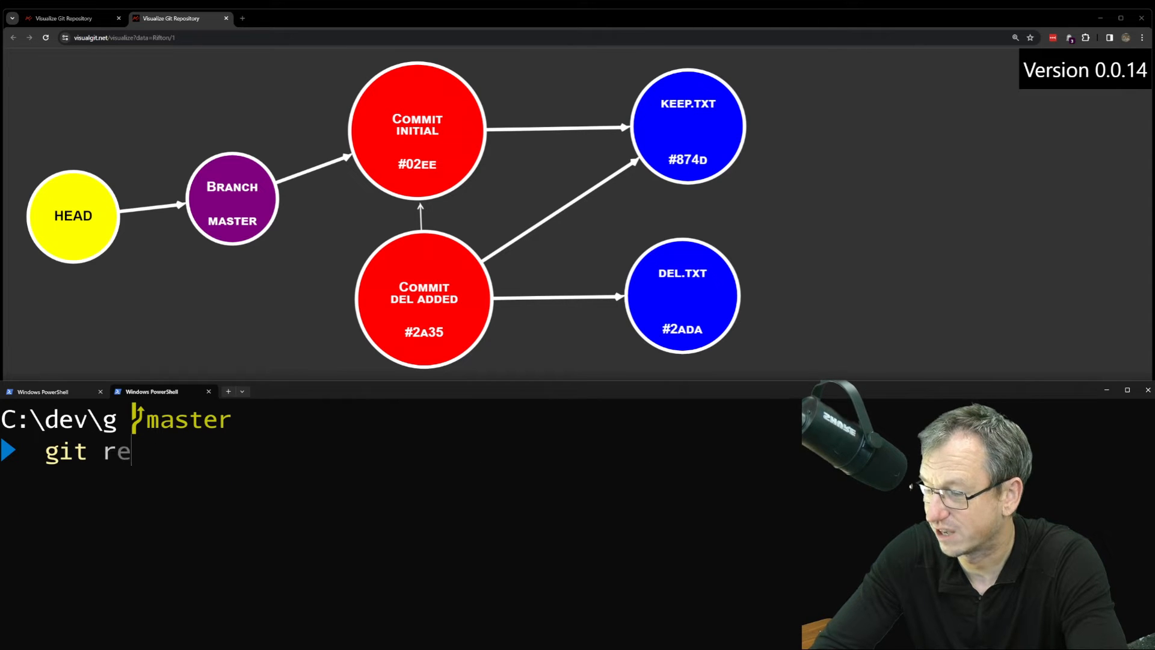
key(Backspace)
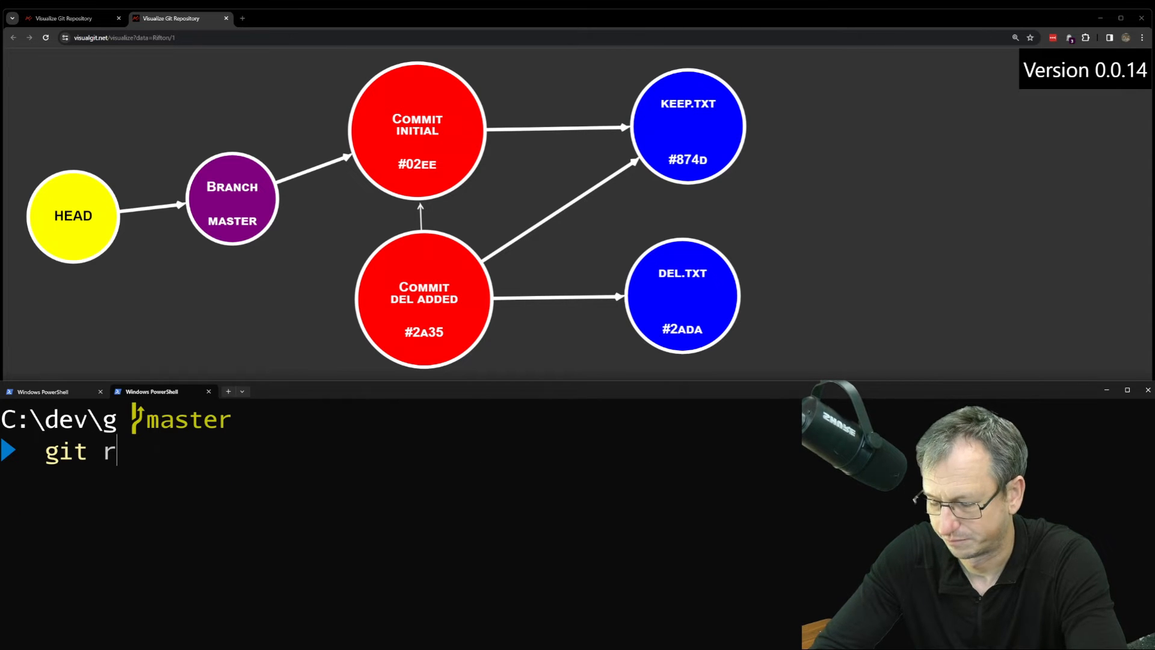
text(prune)
key(Return)
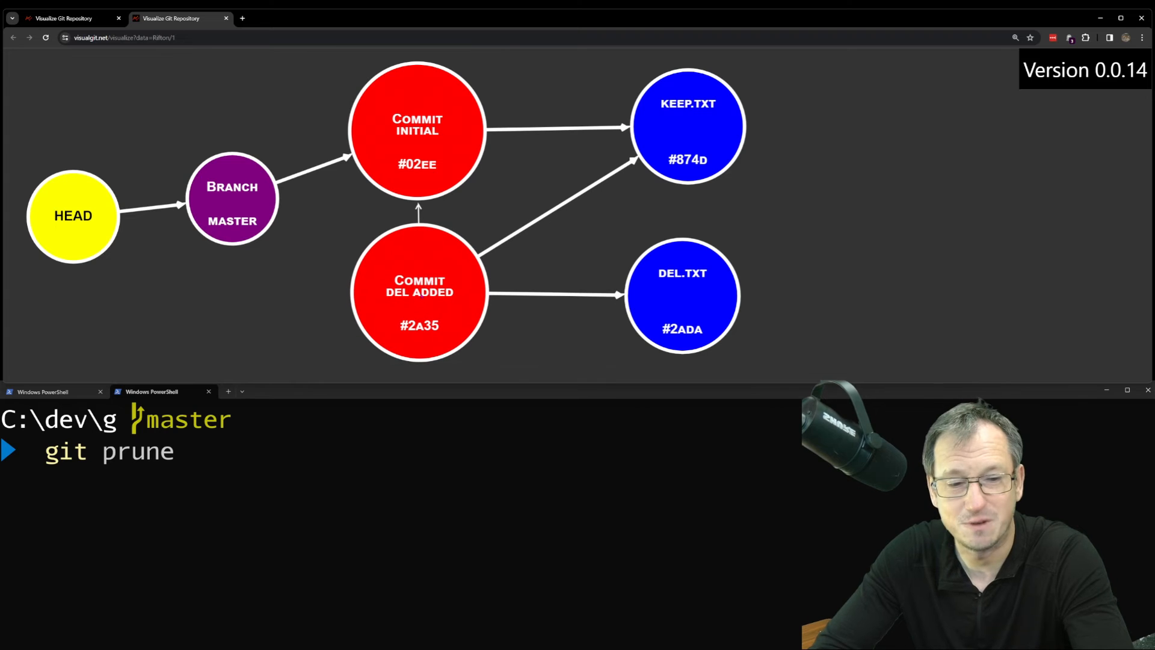
key(Return)
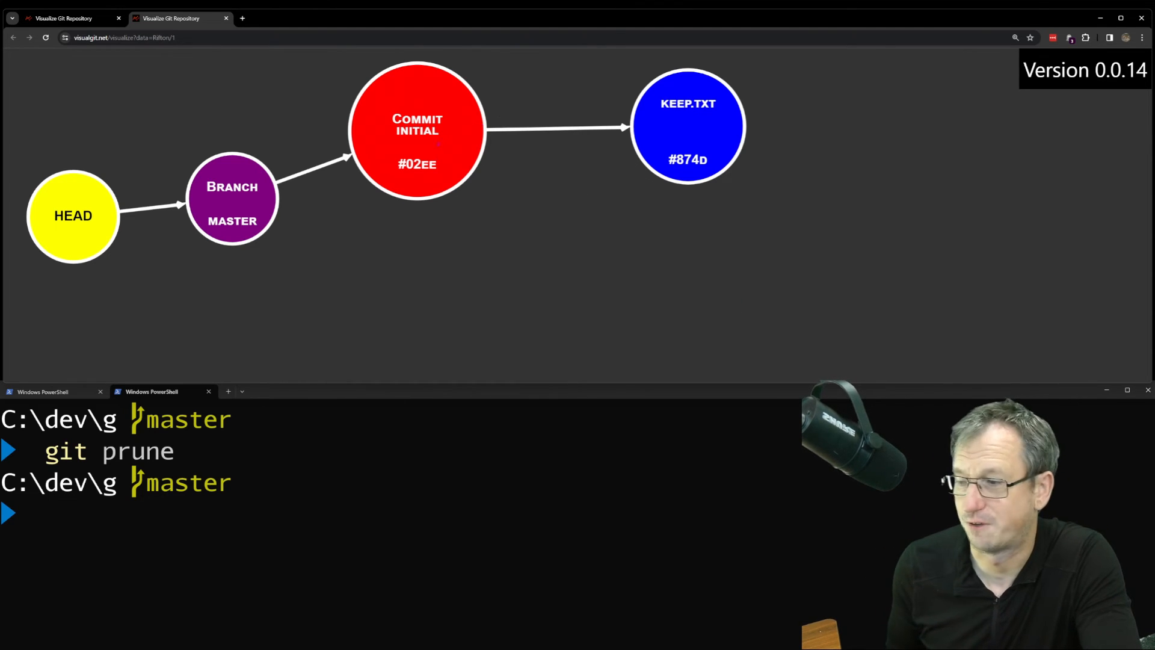
List .git\objects showing folders 02, 5b, 87, info and pack, highlighting 87.
text(git)
text(b)
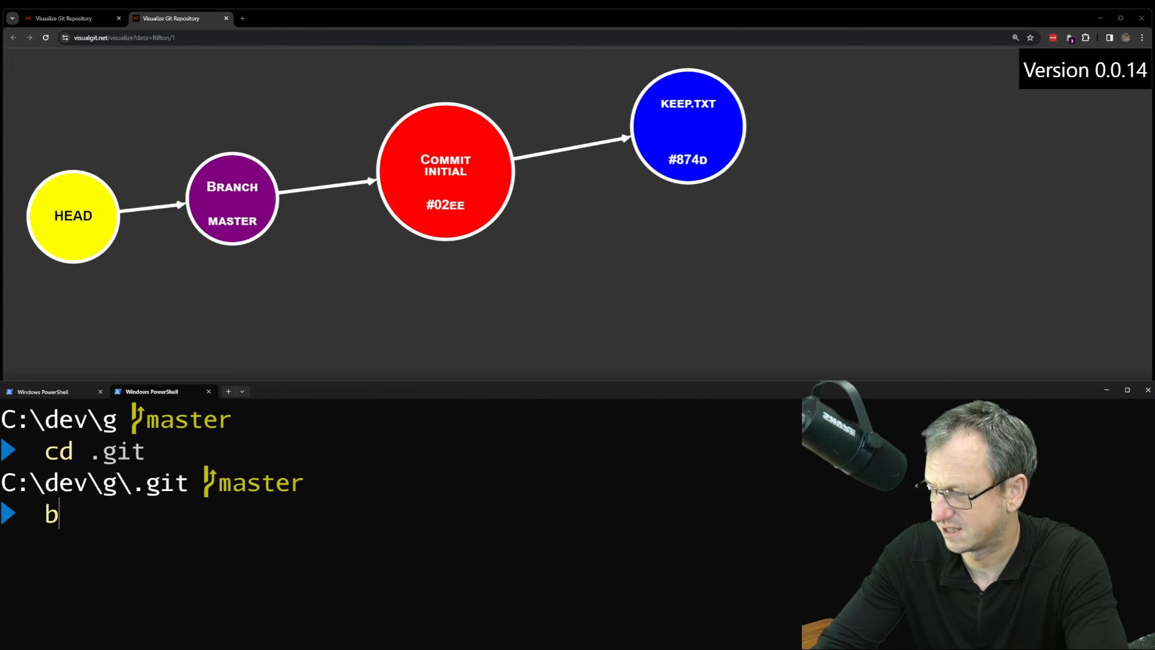
text(cd objec)
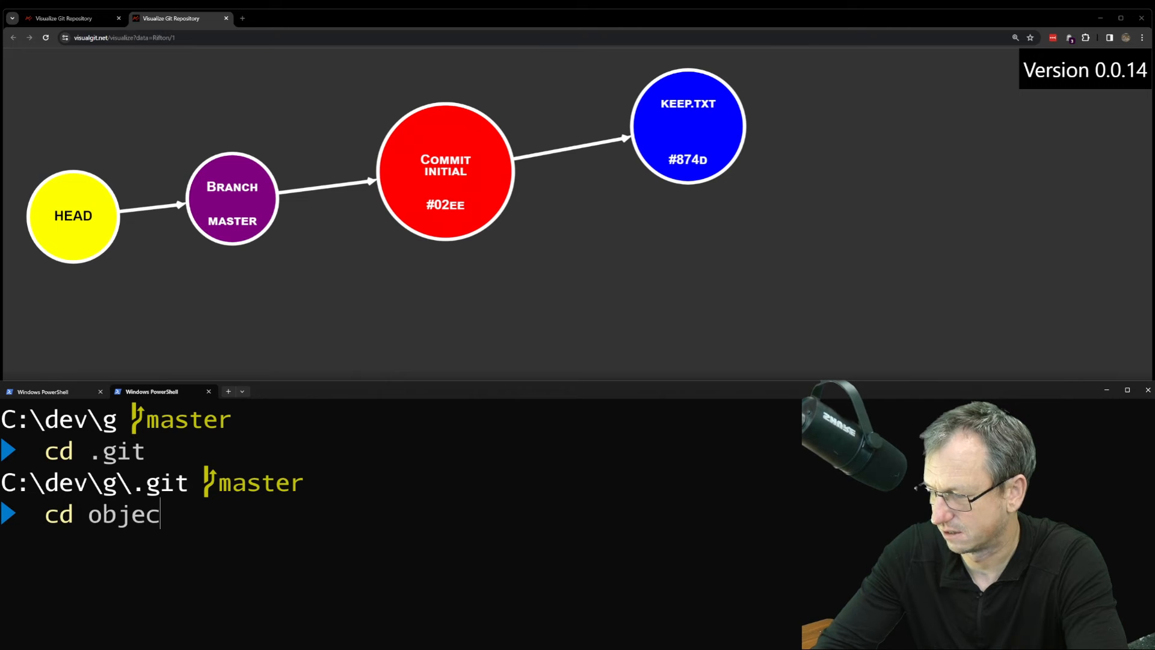
key(Return)
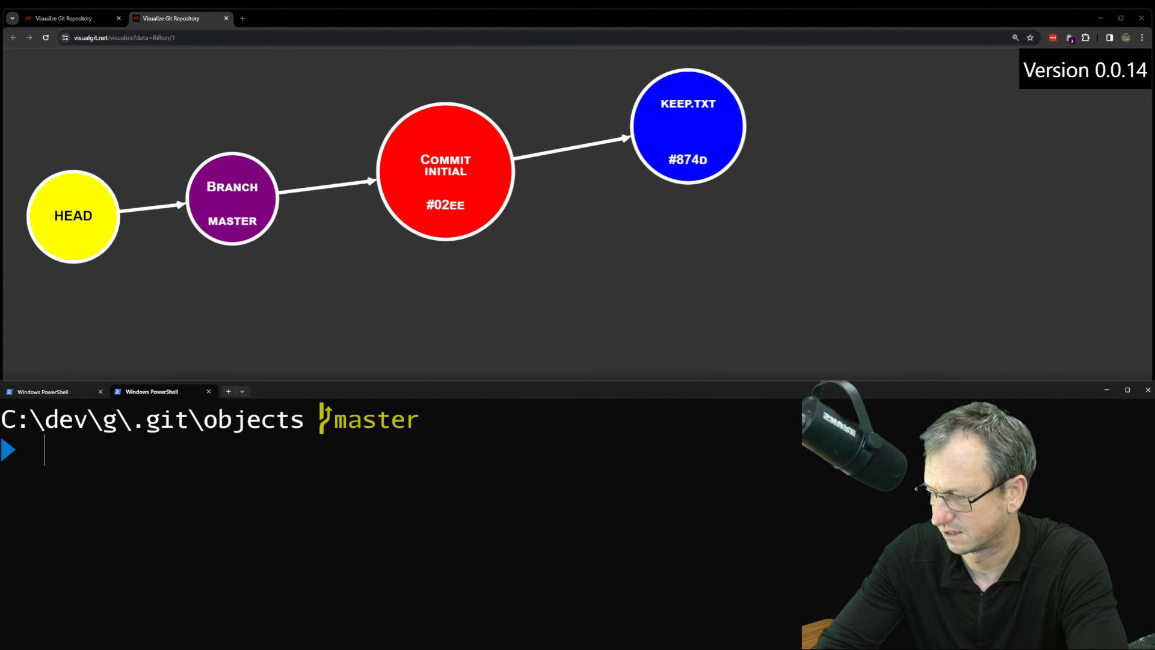
key(Return)
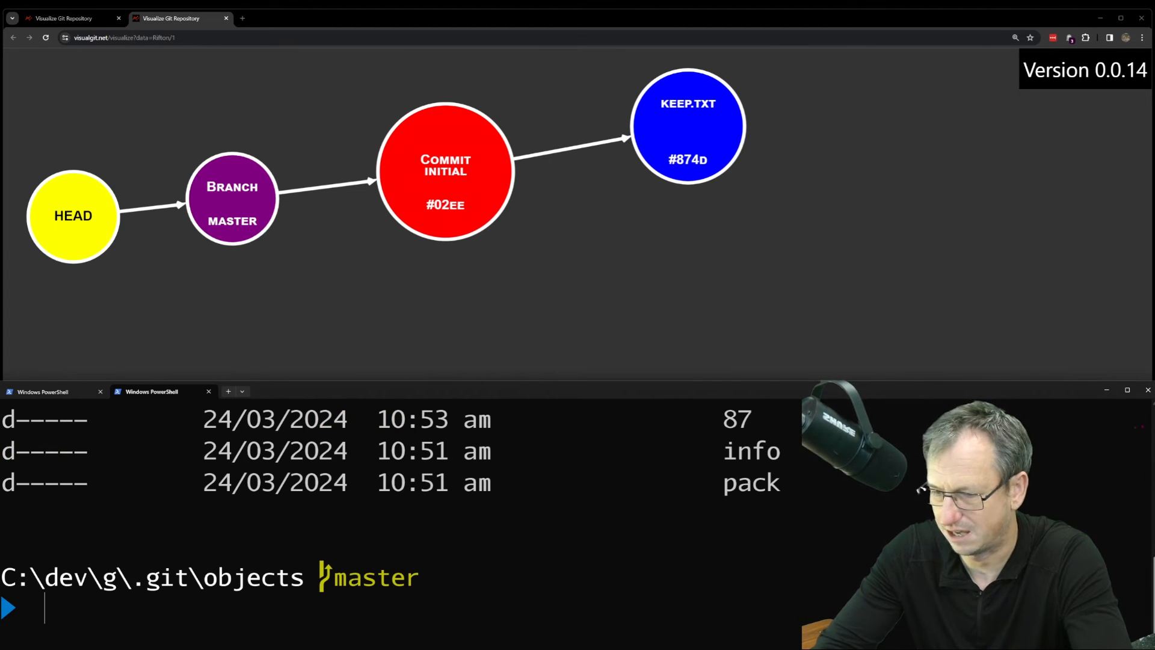
key(Return)
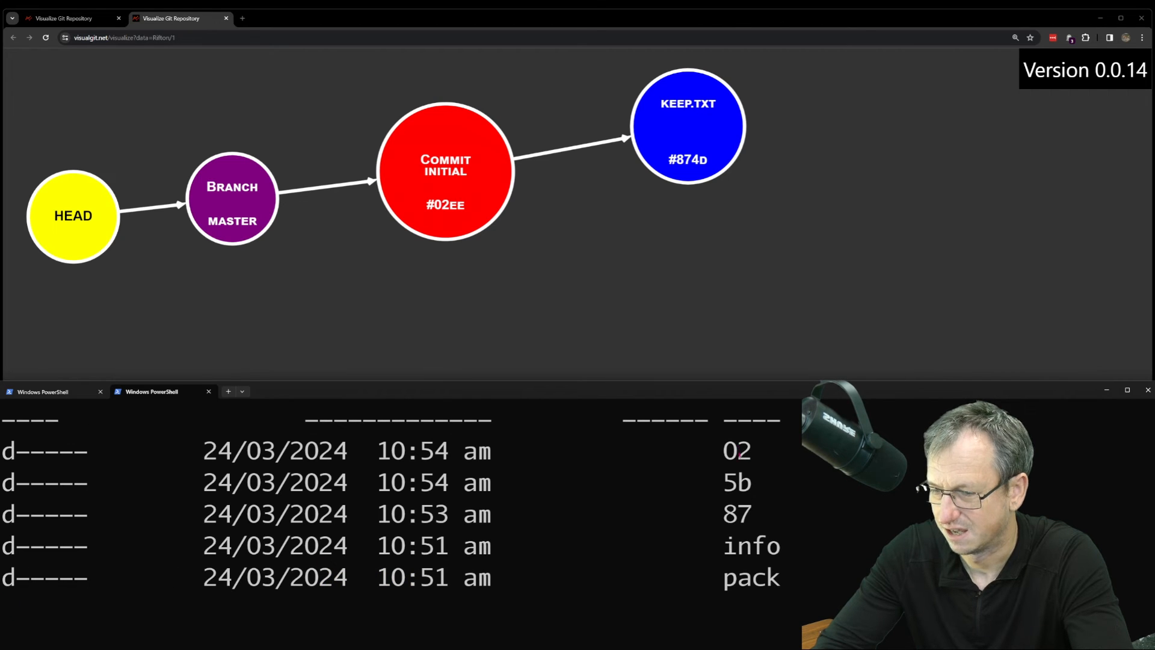
double_click(736, 481)
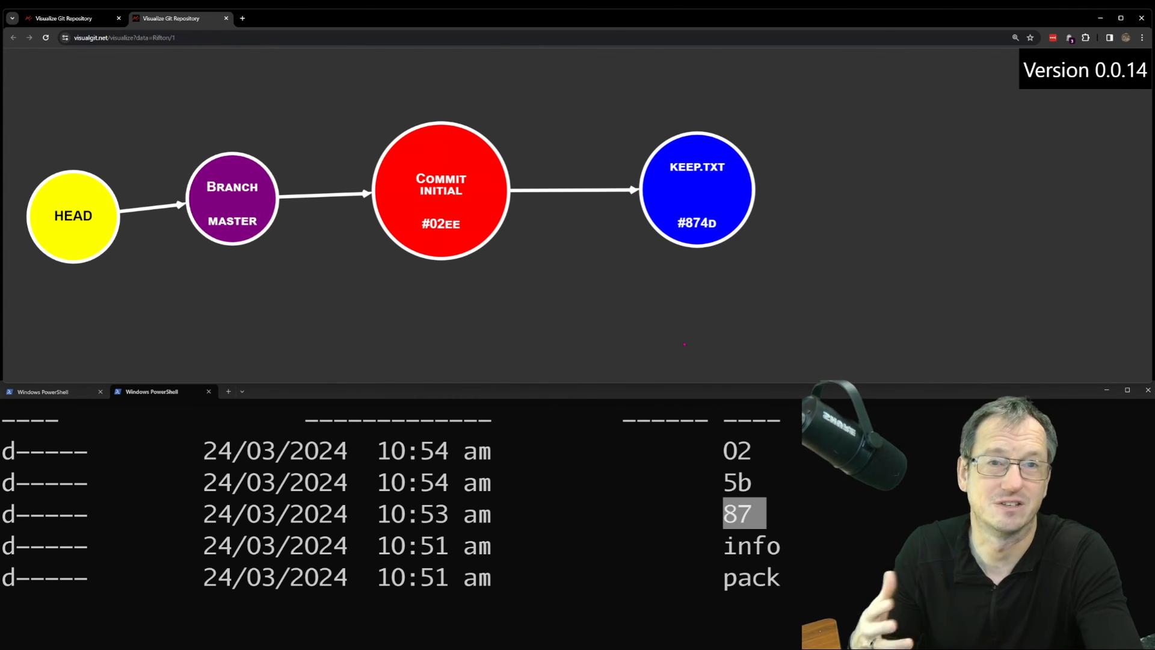
Clear the terminal and move back up to the .git folder.
text(cv)
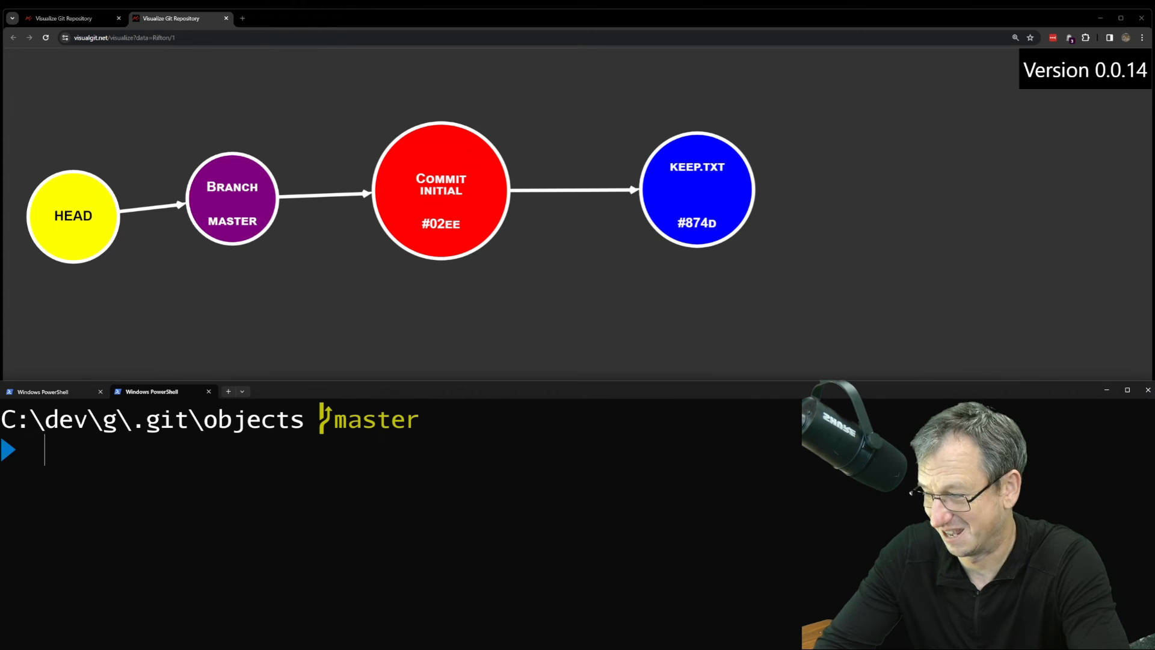
text(cd ..)
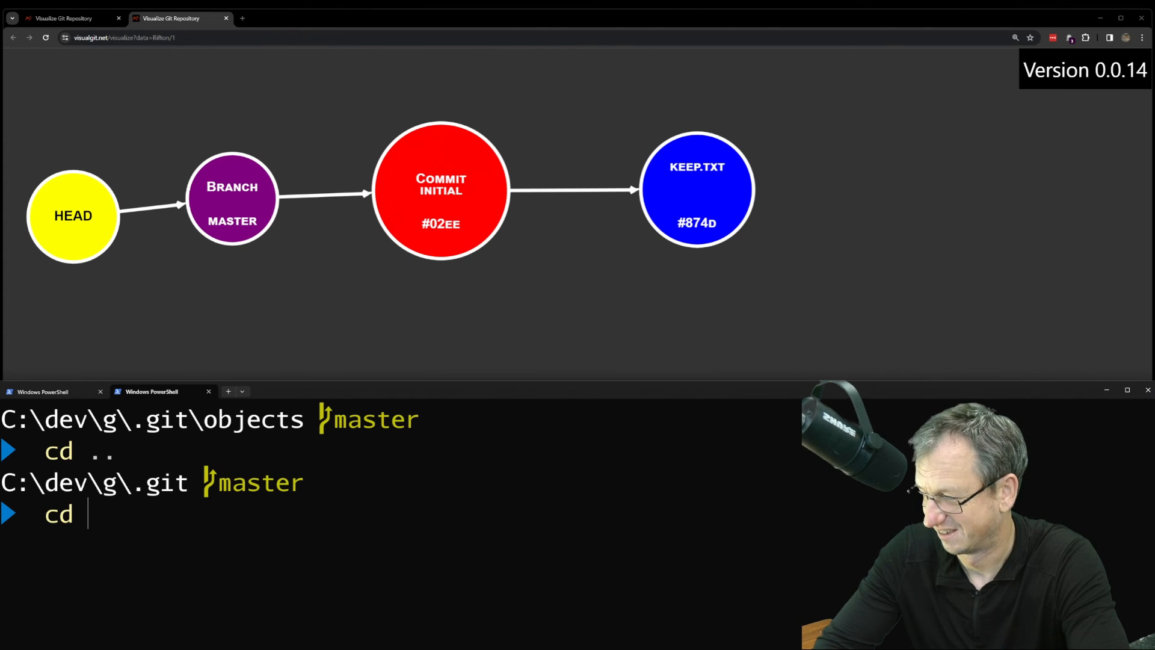